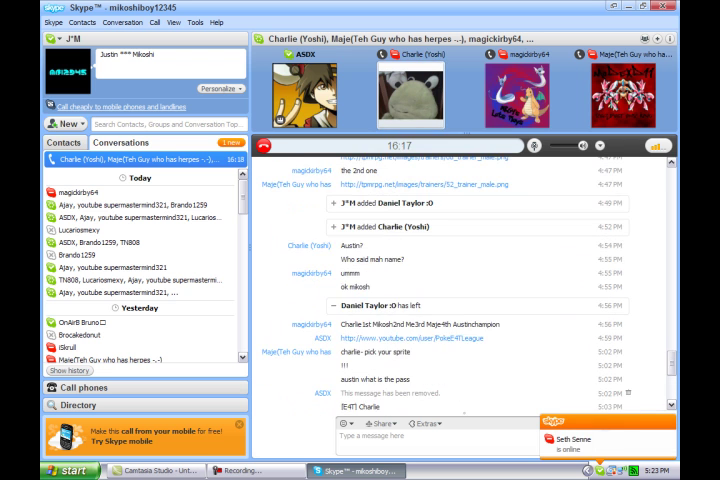
pyautogui.scroll(-3)
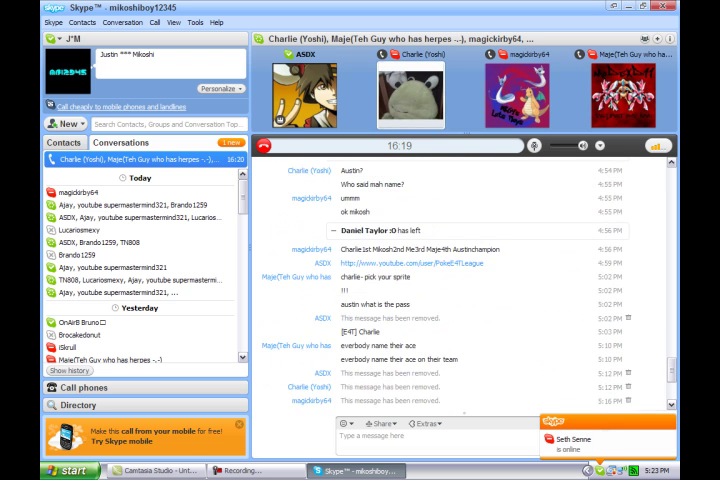
pyautogui.scroll(-3)
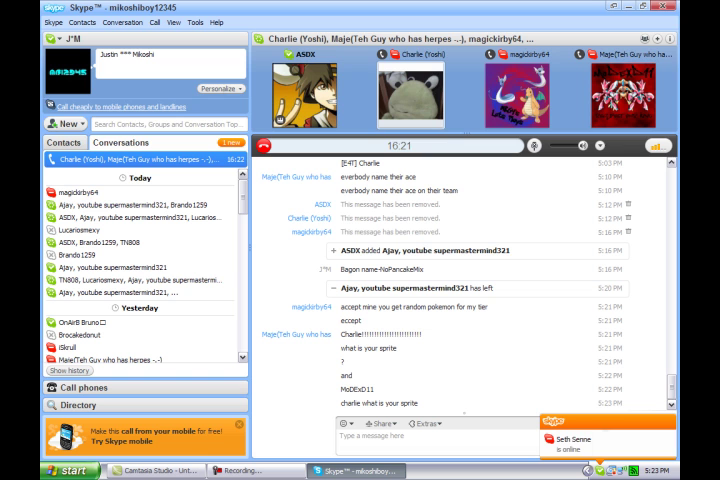